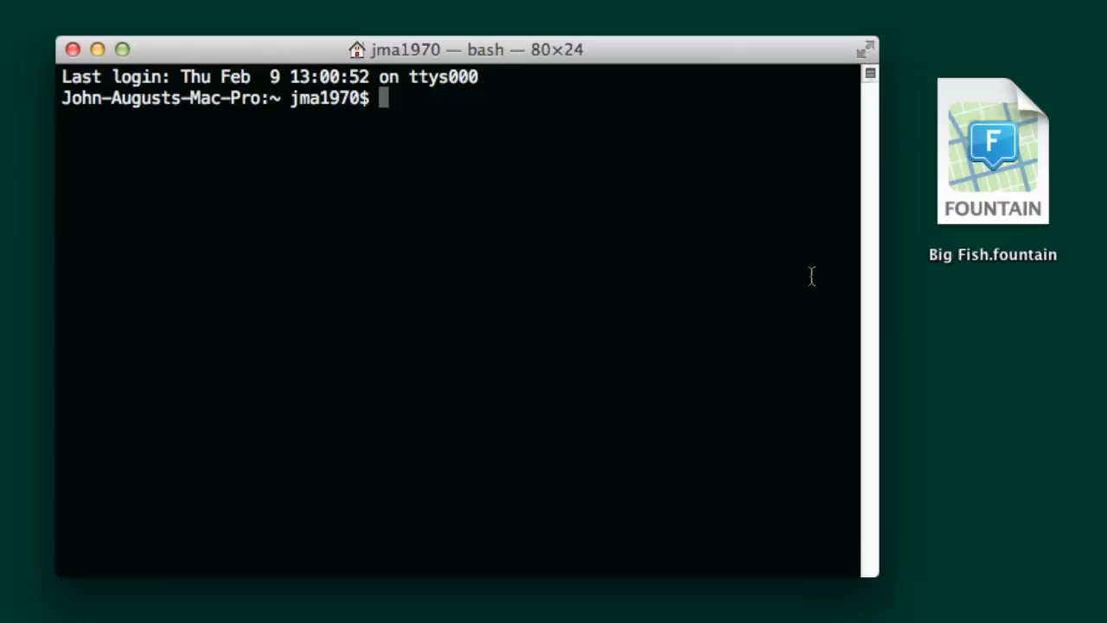
- Change into the Desktop folder and open Big Fish.fountain in vim
text(cd)
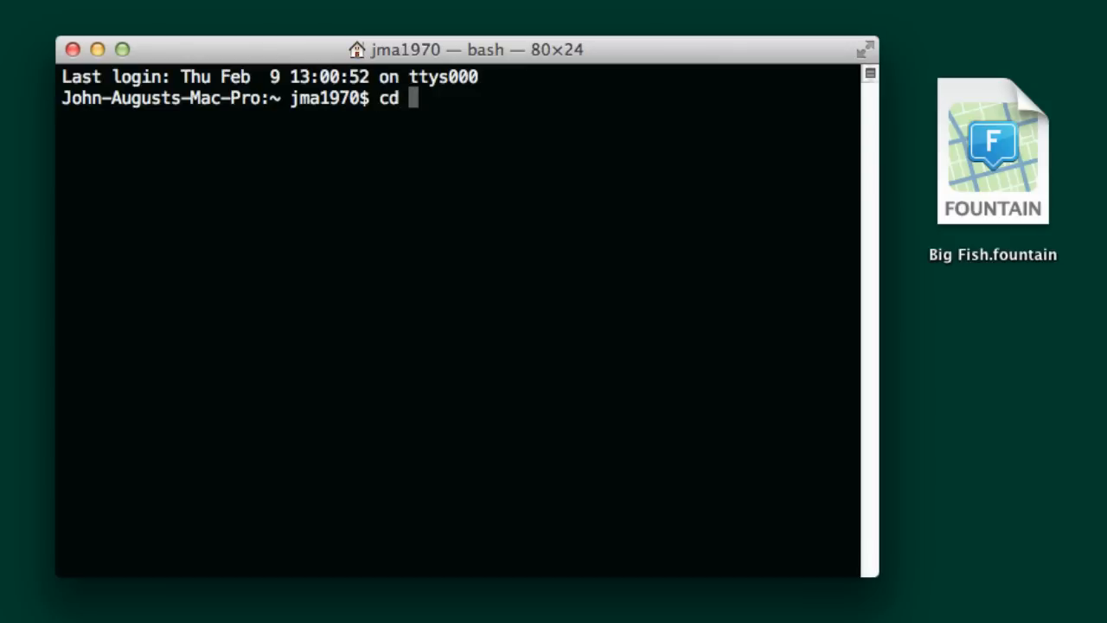
text(Desktop/)
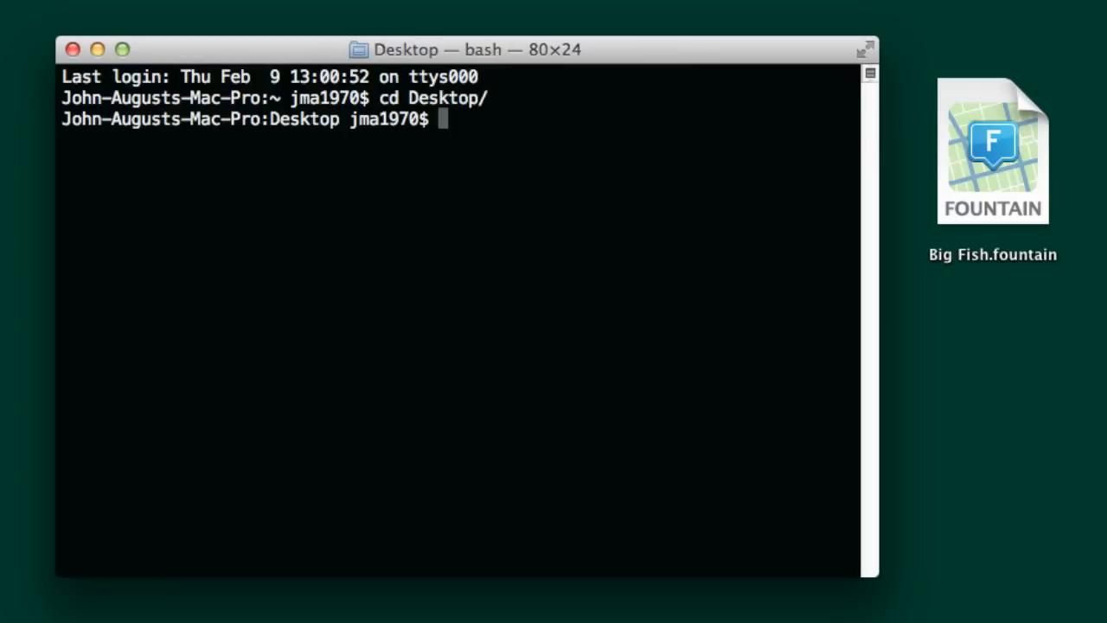
text(vim)
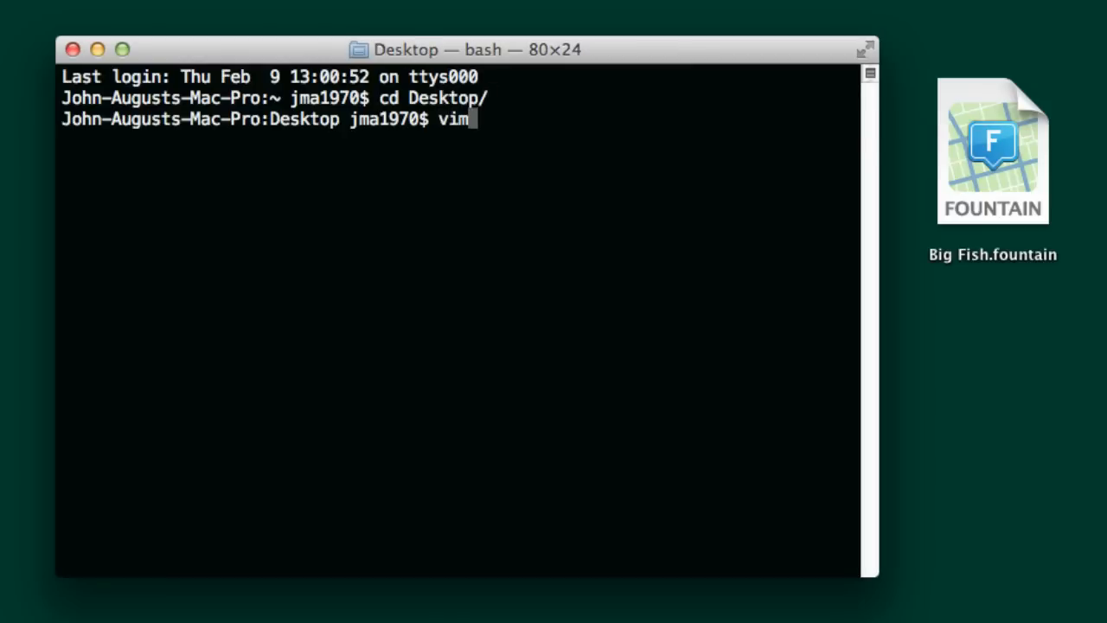
text(Big Fish.fountain)
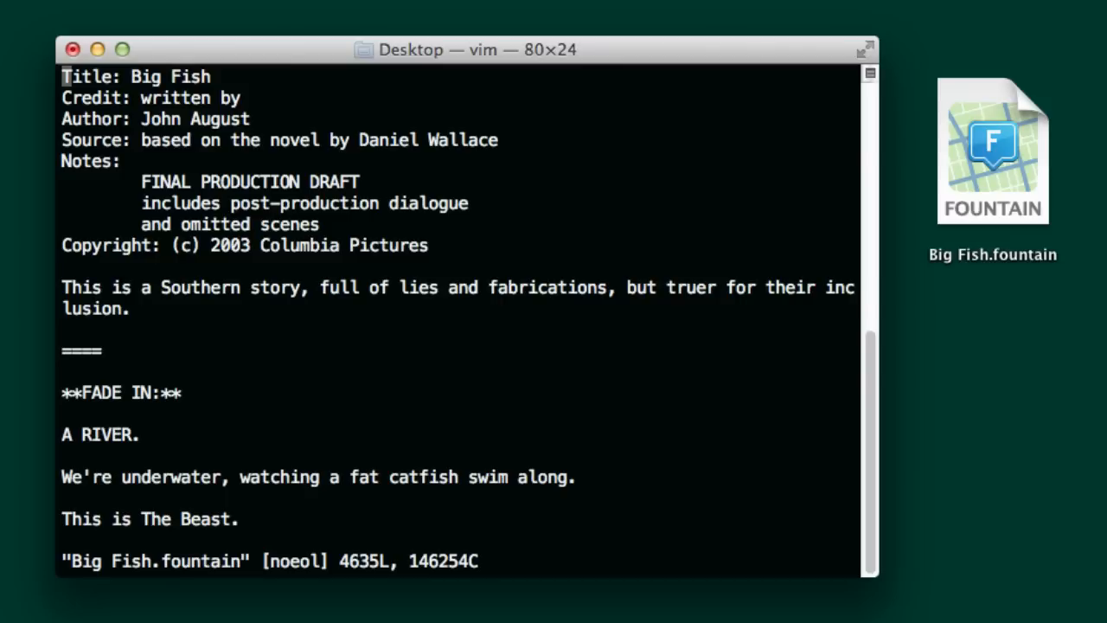
mouse_move(107, 86)
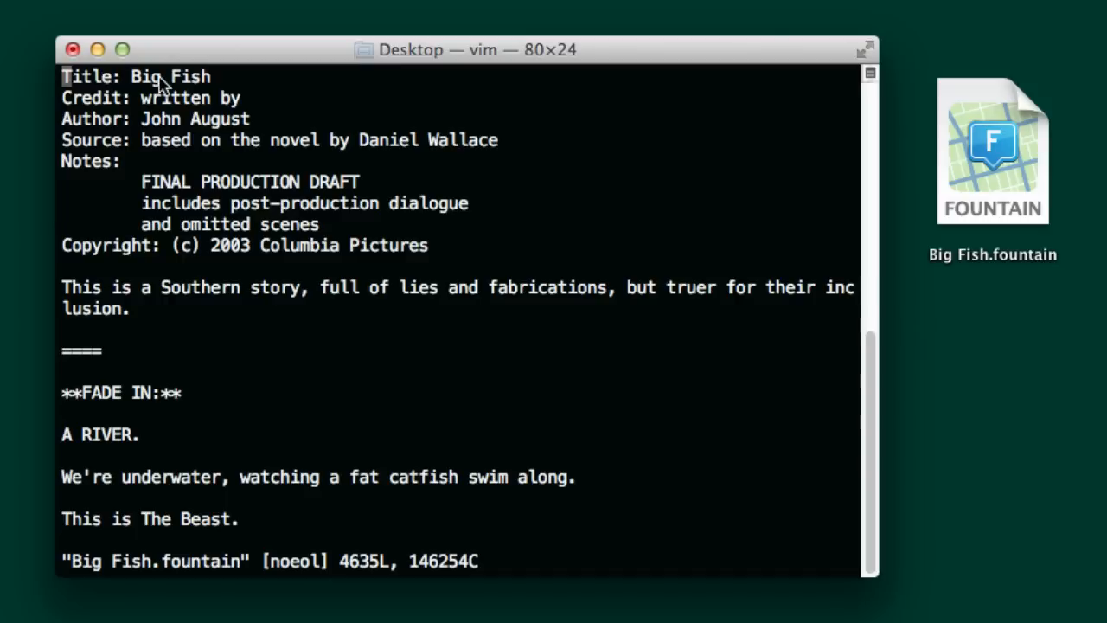
mouse_move(147, 194)
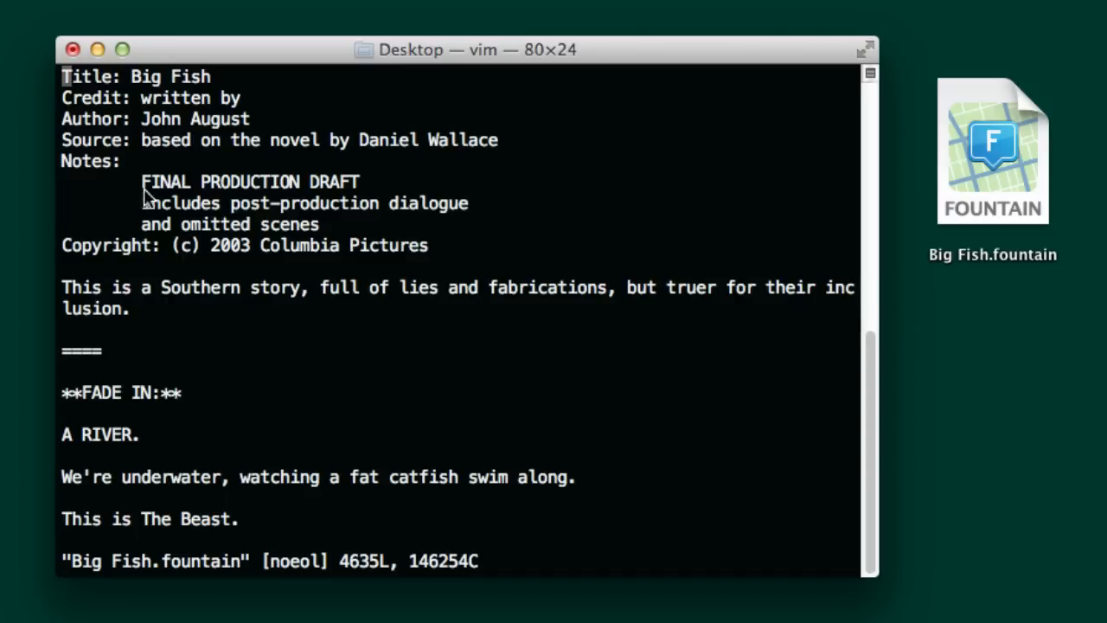
mouse_move(97, 294)
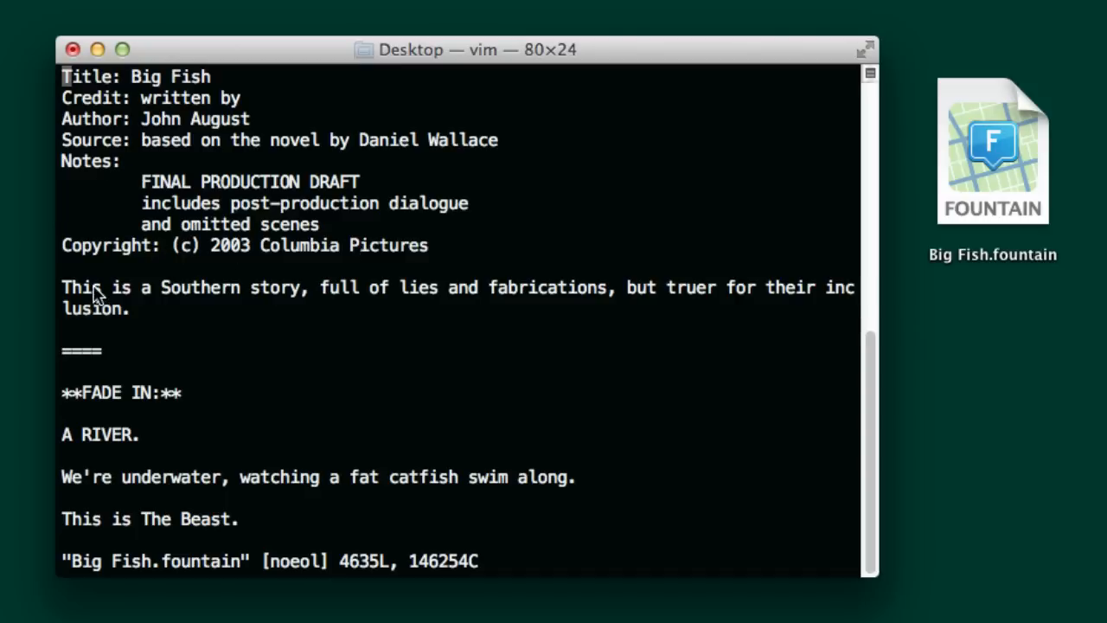
mouse_move(173, 339)
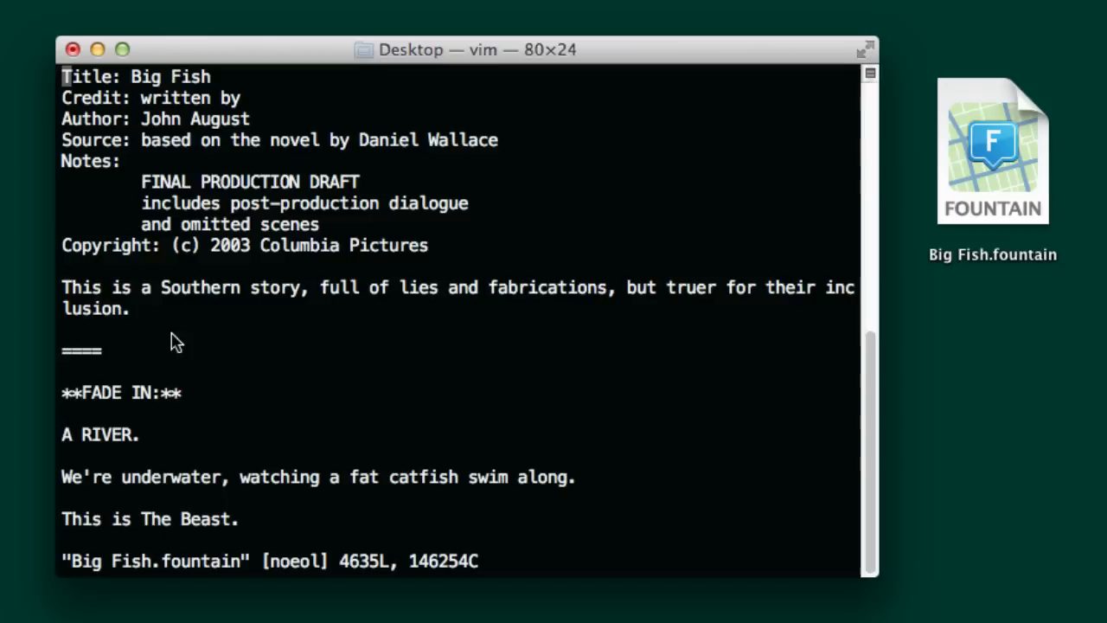
mouse_move(216, 373)
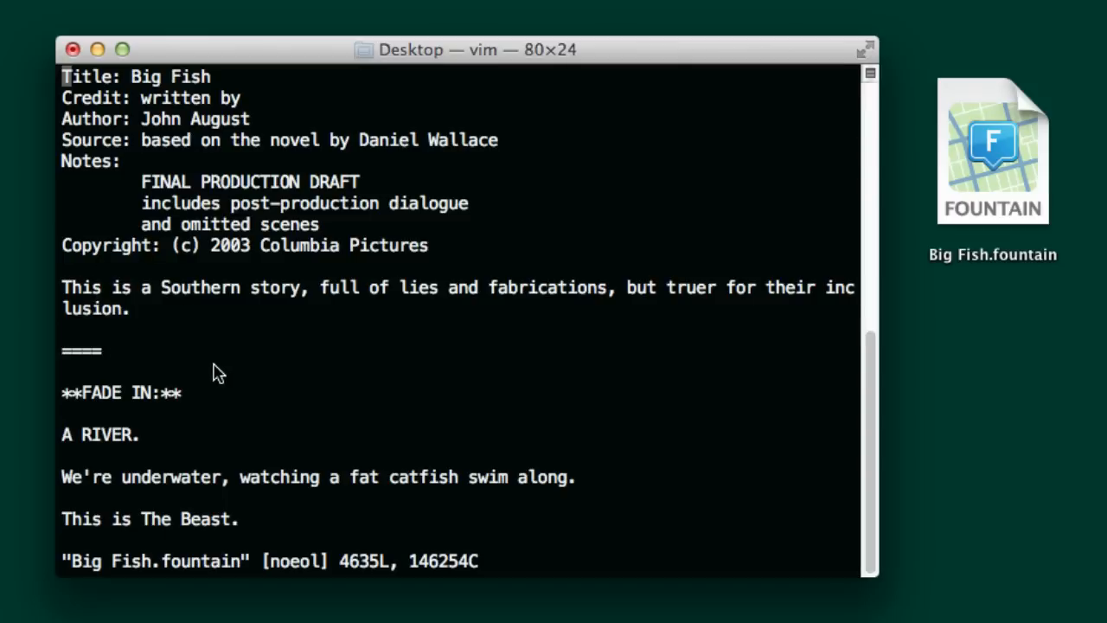
mouse_move(94, 361)
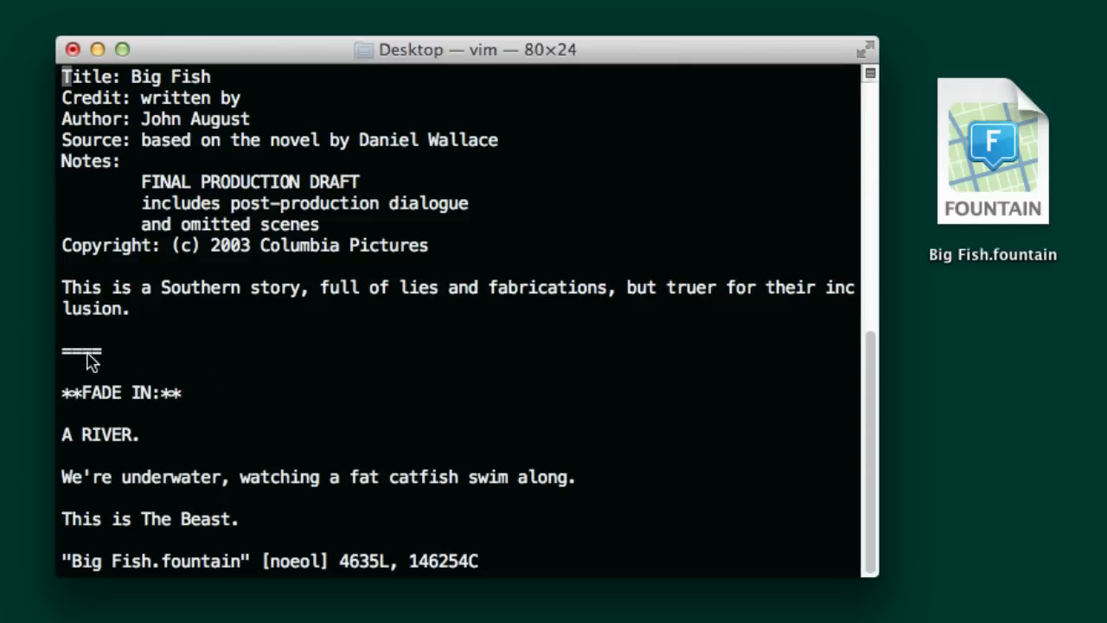
mouse_move(83, 407)
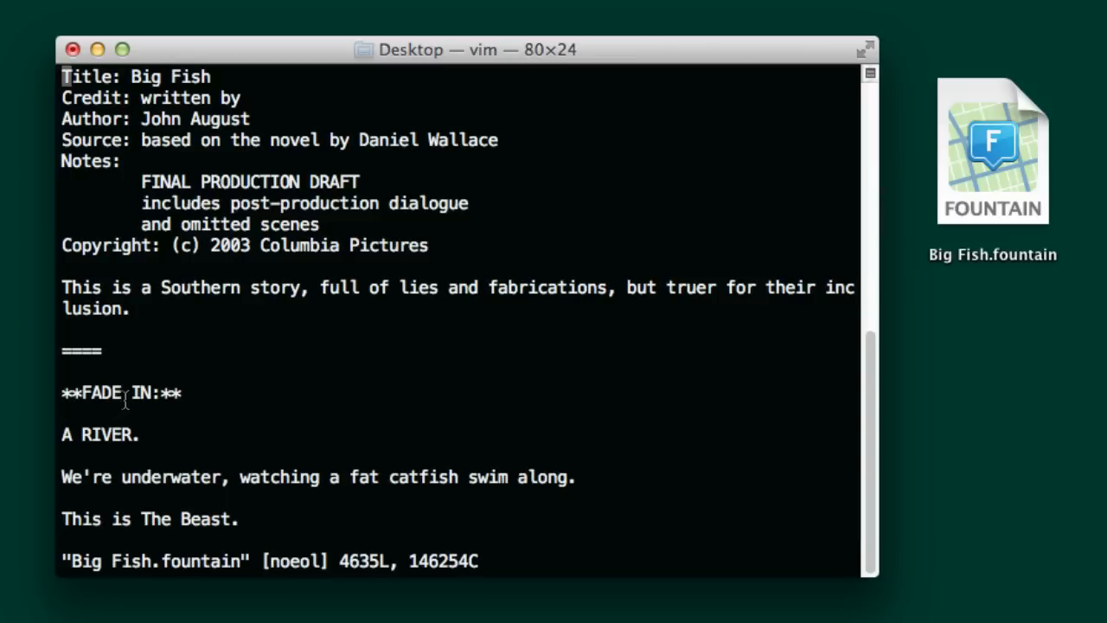
- Read down through the screenplay's early scenes, then quit vim with :q
scroll(down, 3)
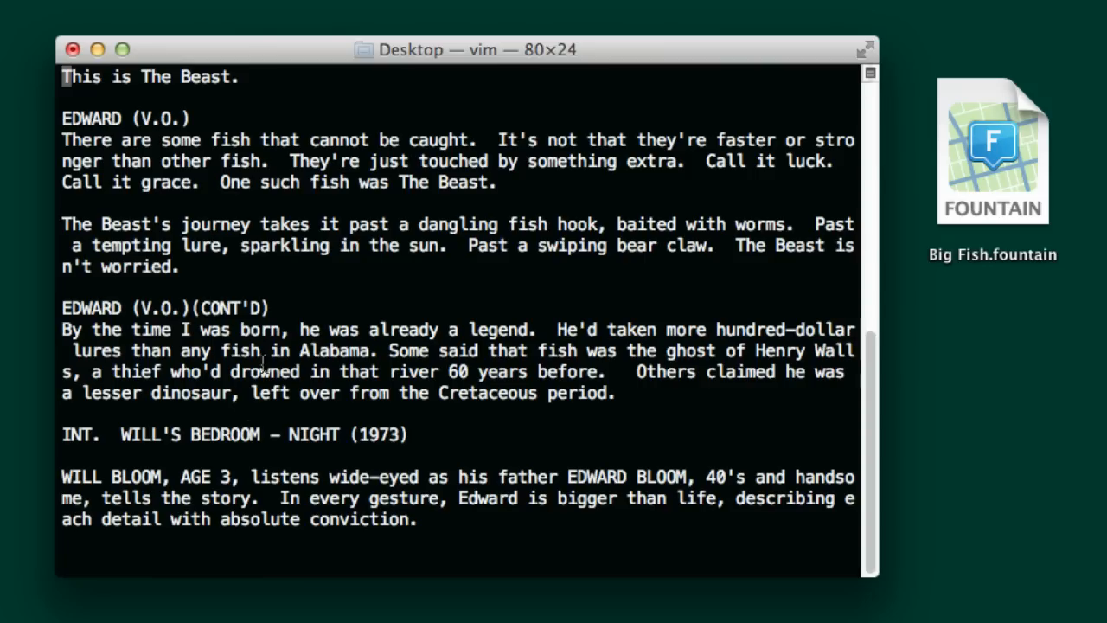
scroll(down, 3)
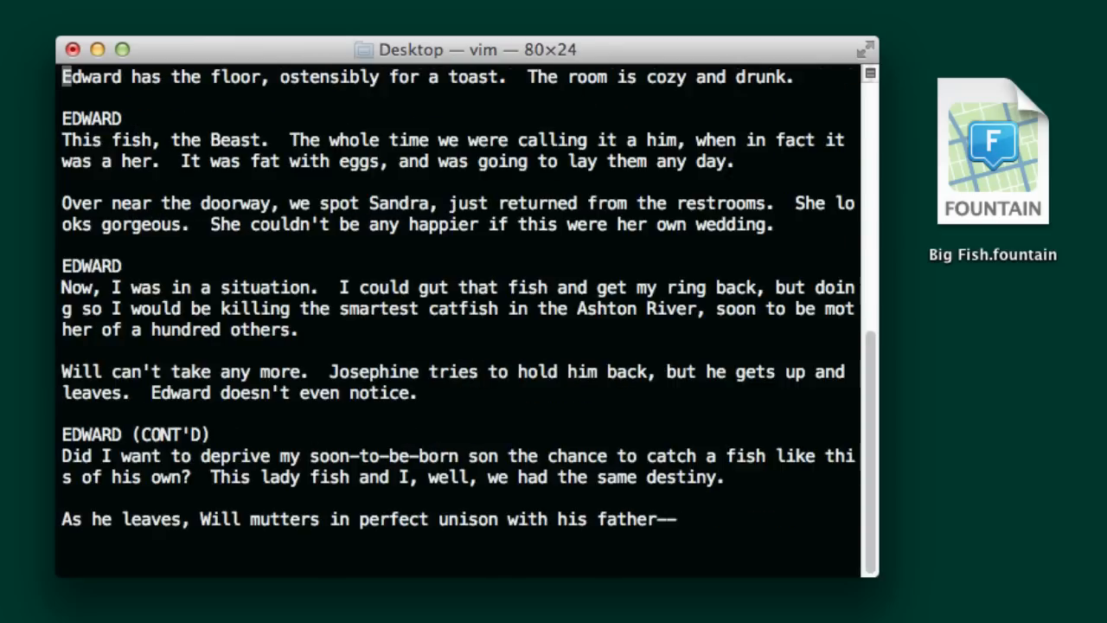
scroll(down, 3)
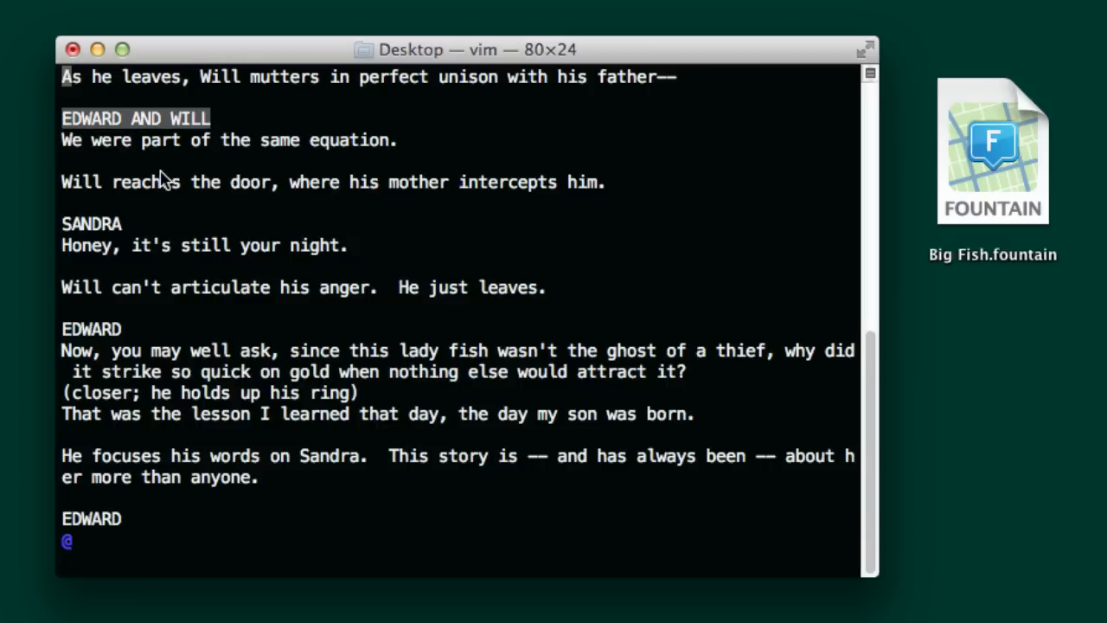
mouse_move(372, 147)
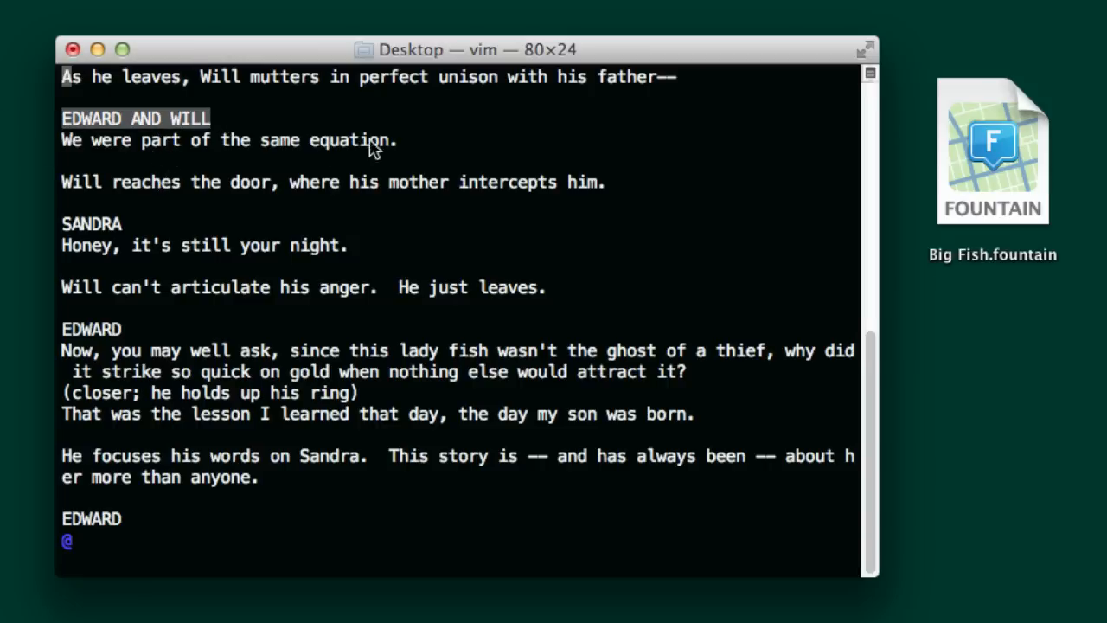
mouse_move(433, 147)
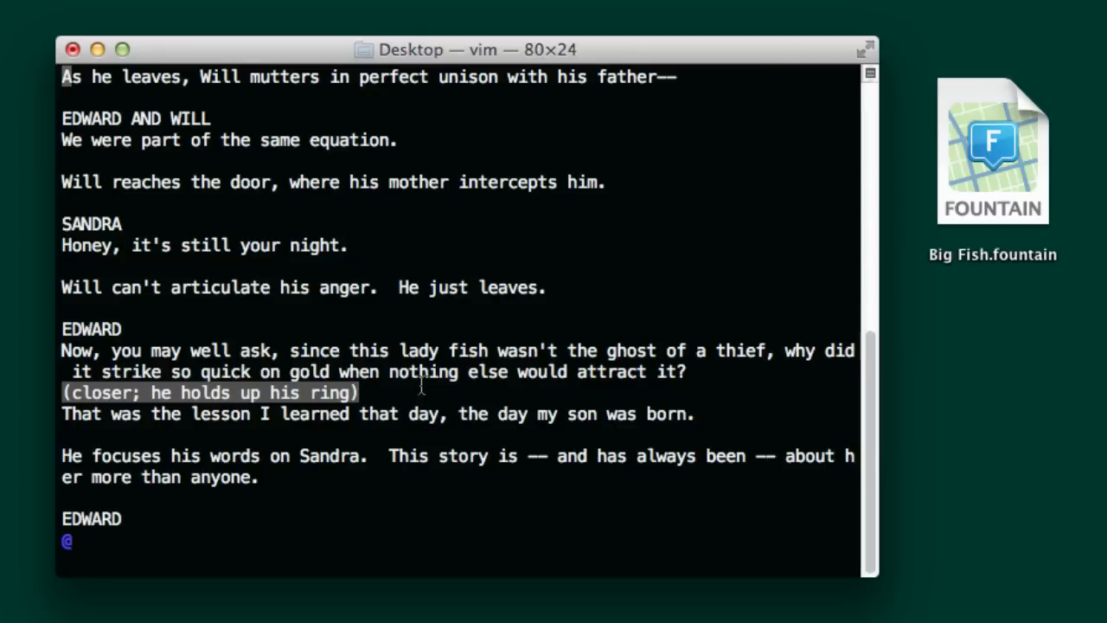
text(:q)
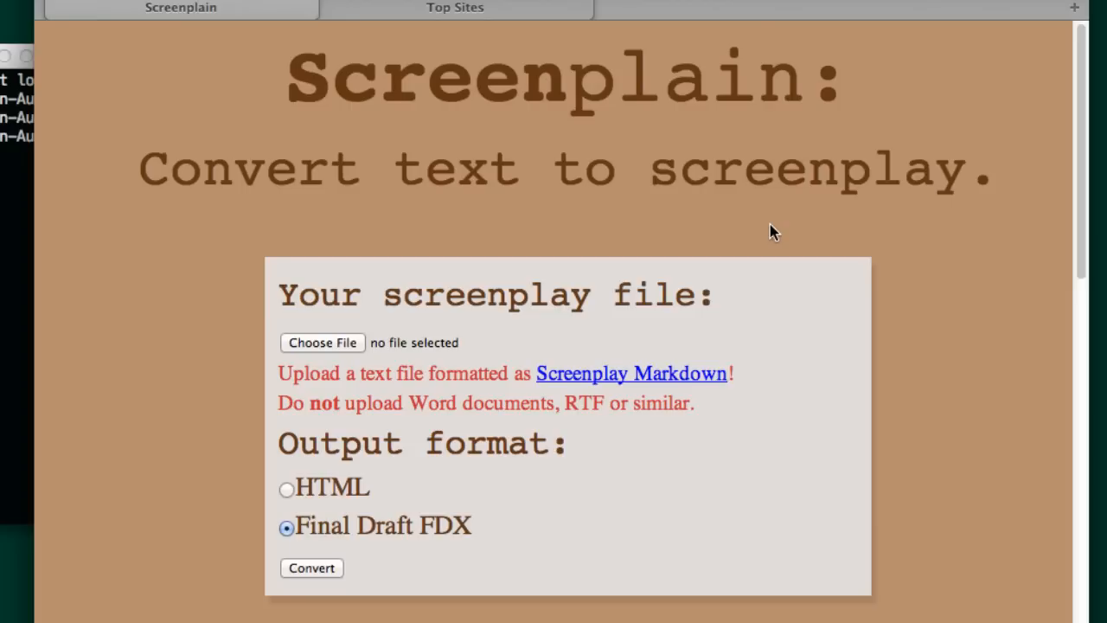
mouse_move(424, 345)
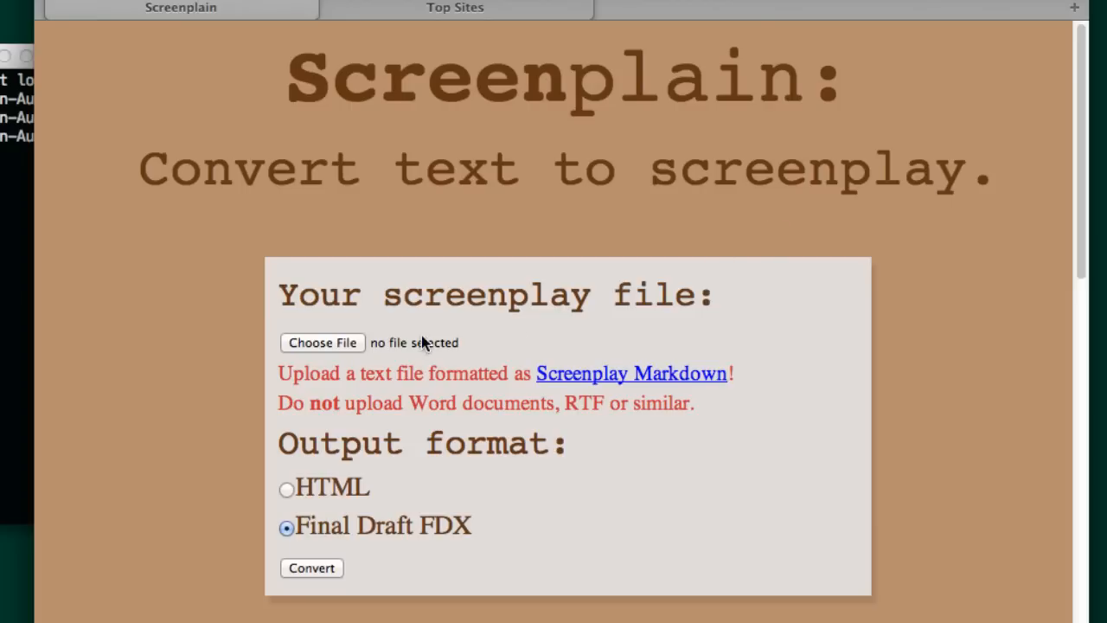
- Attach Big Fish.fountain from the Desktop as the screenplay file to upload
click(322, 342)
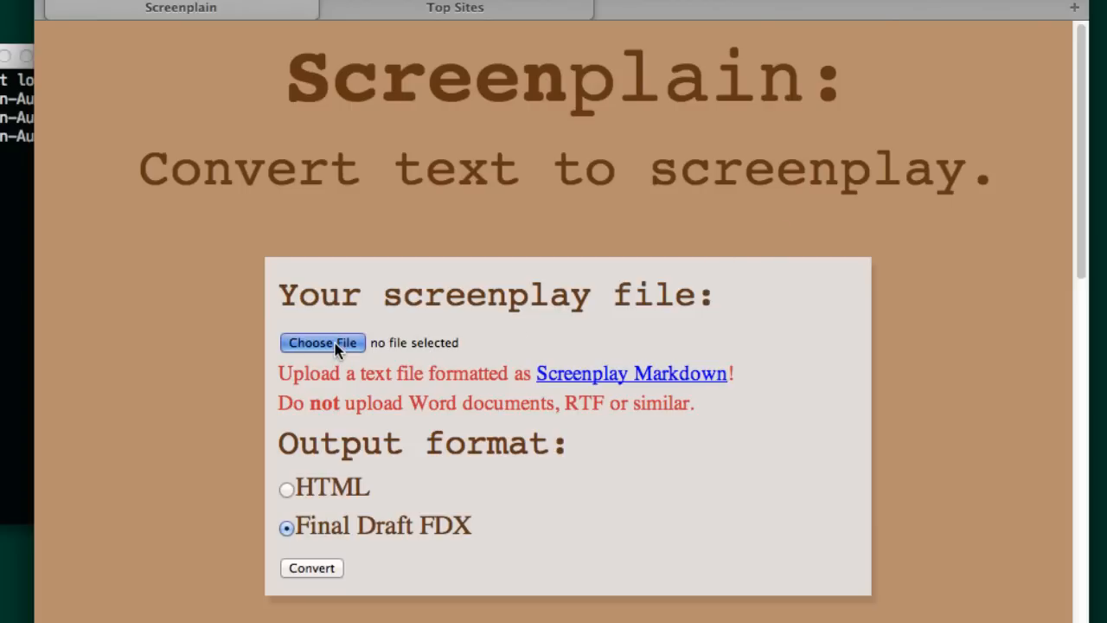
click(321, 343)
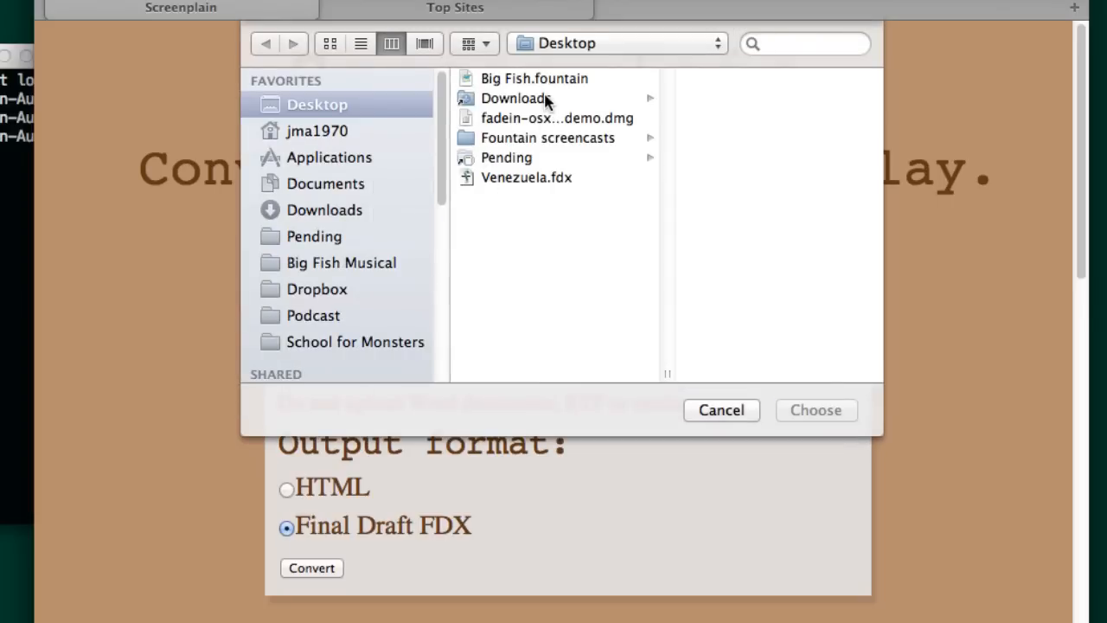
click(533, 77)
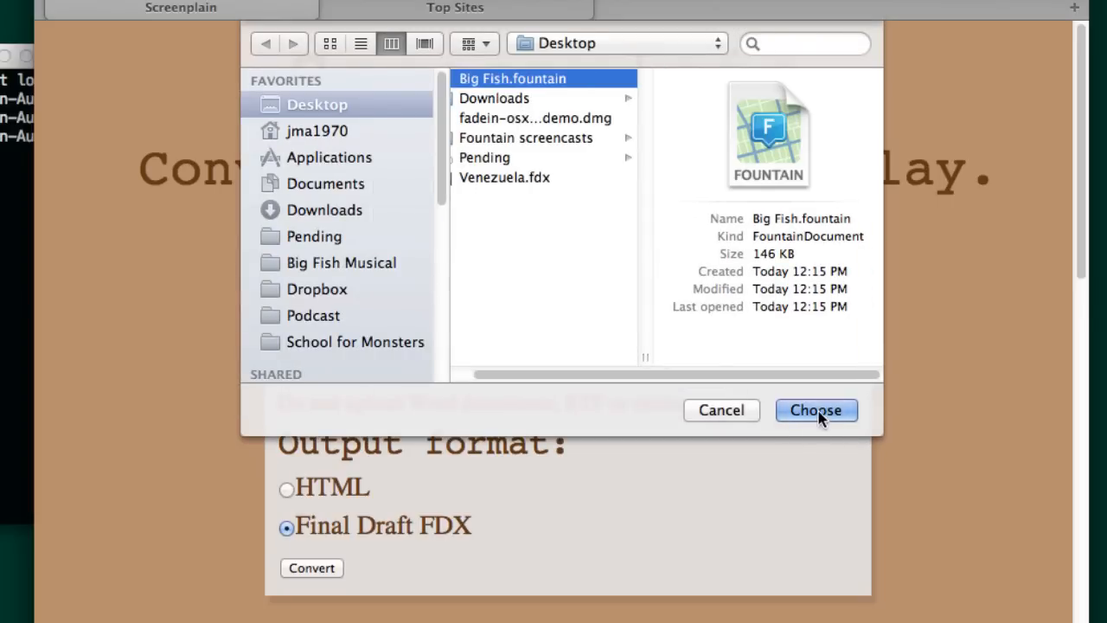
click(815, 410)
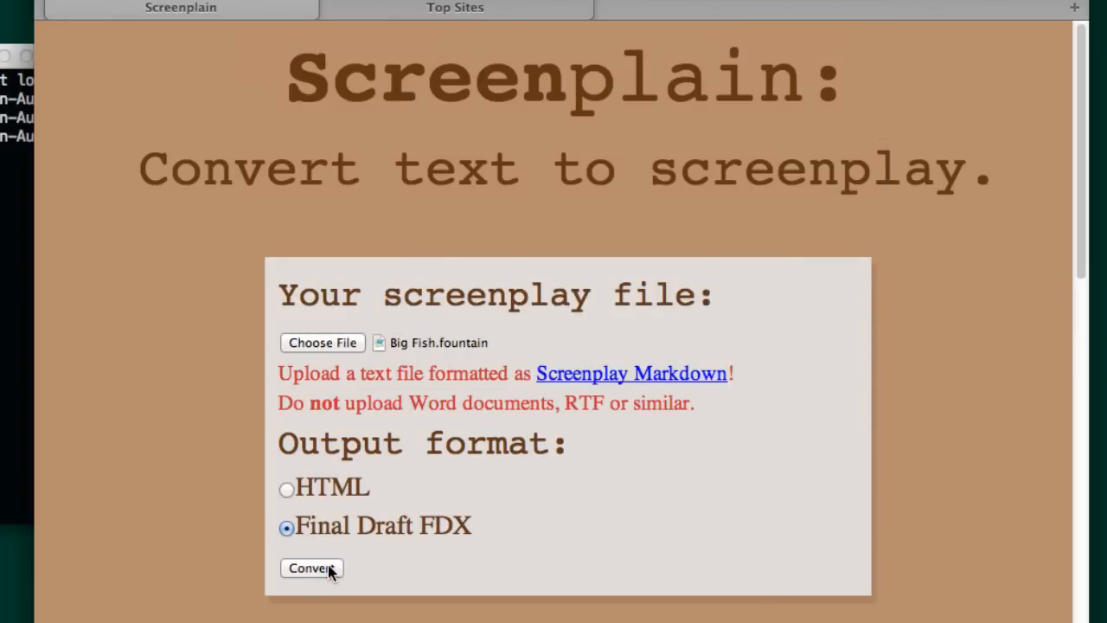
- Convert the uploaded screenplay, downloading Big Fish.fdx in Final Draft FDX format
click(311, 567)
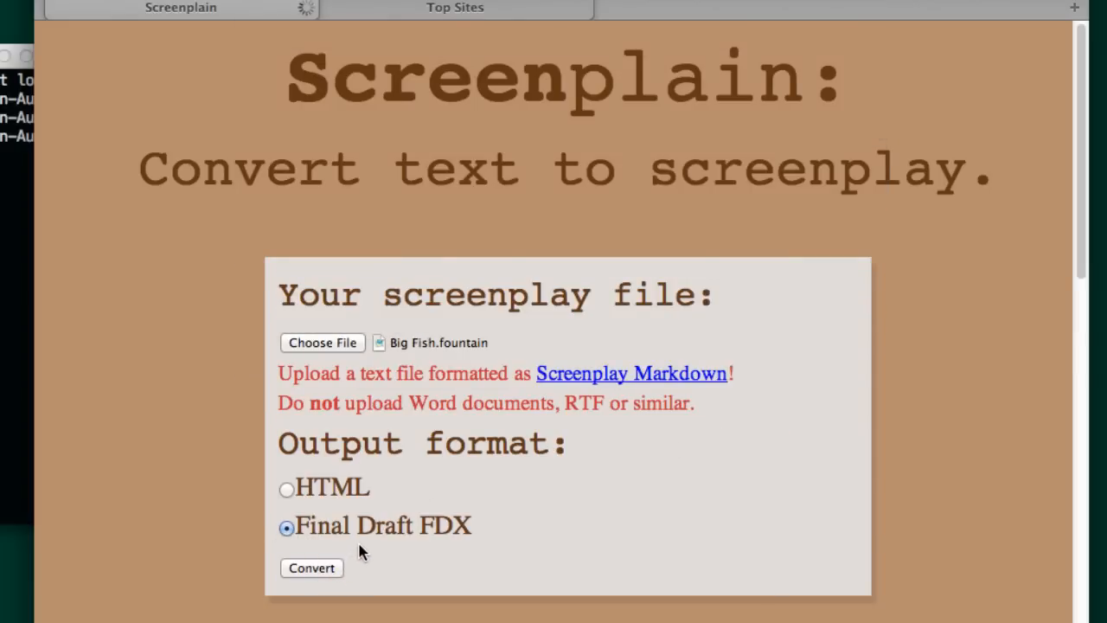
click(311, 567)
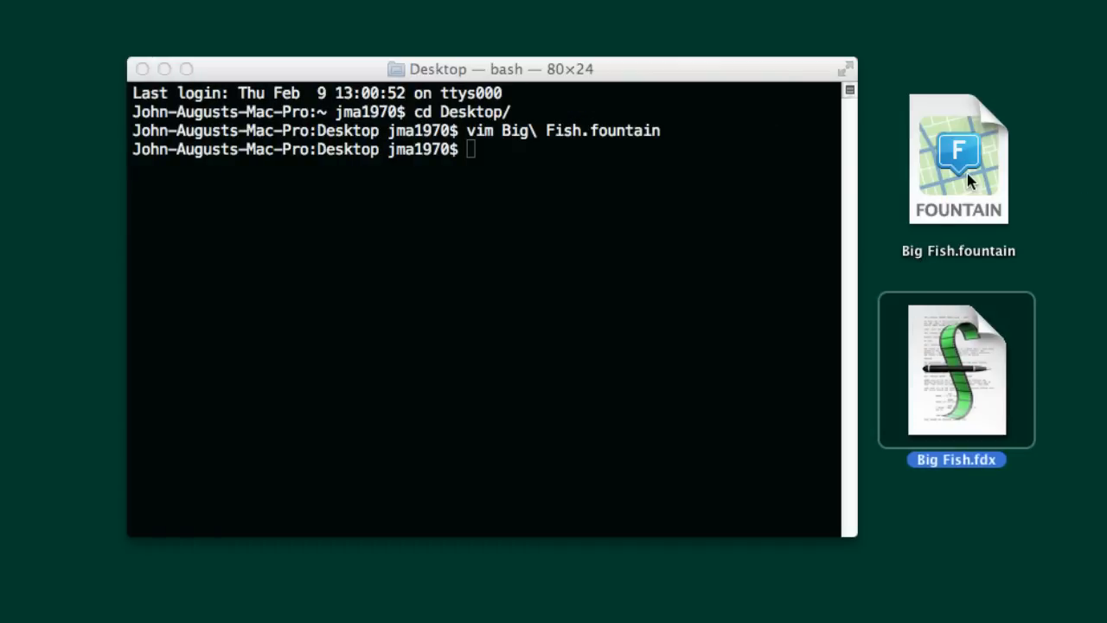
mouse_move(934, 405)
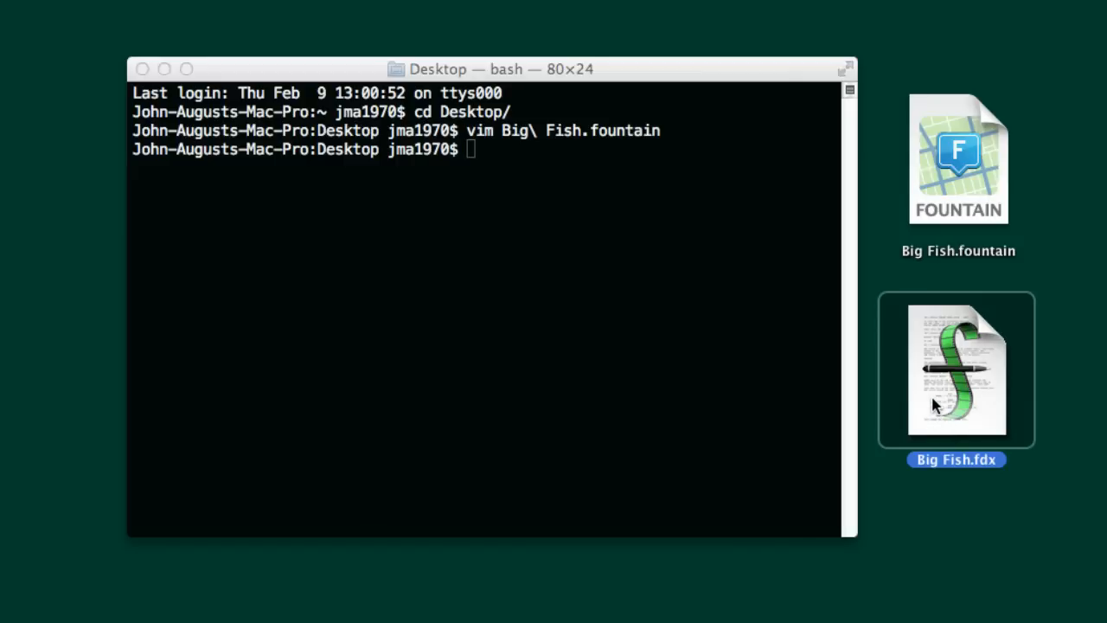
- Open Big Fish.fdx from the Desktop, accepting the downloaded-from-the-internet warning
double_click(957, 370)
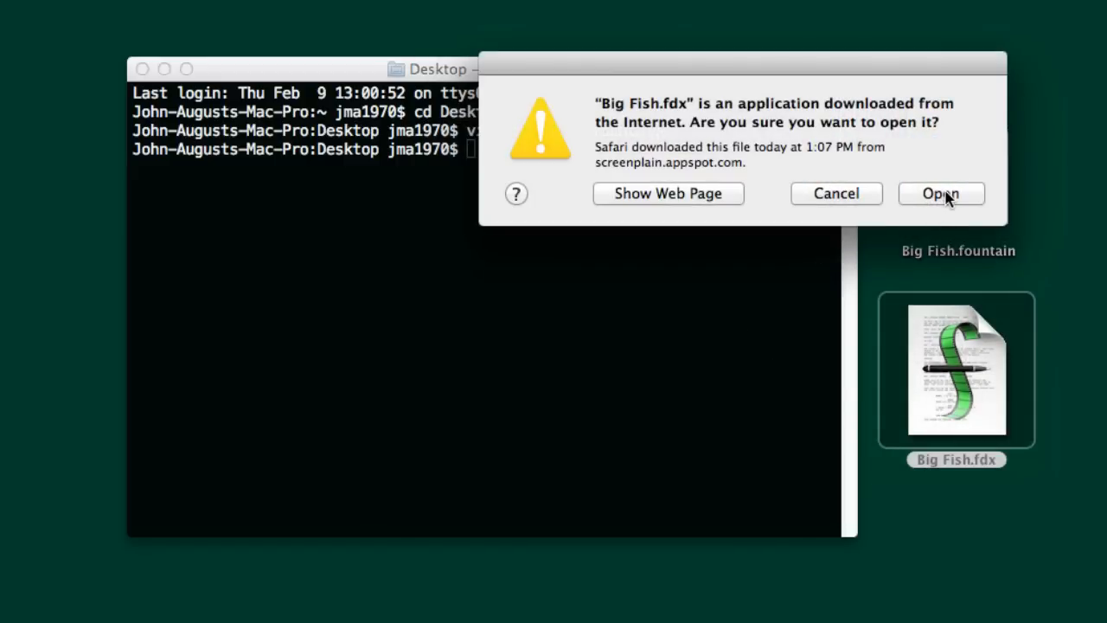
click(942, 193)
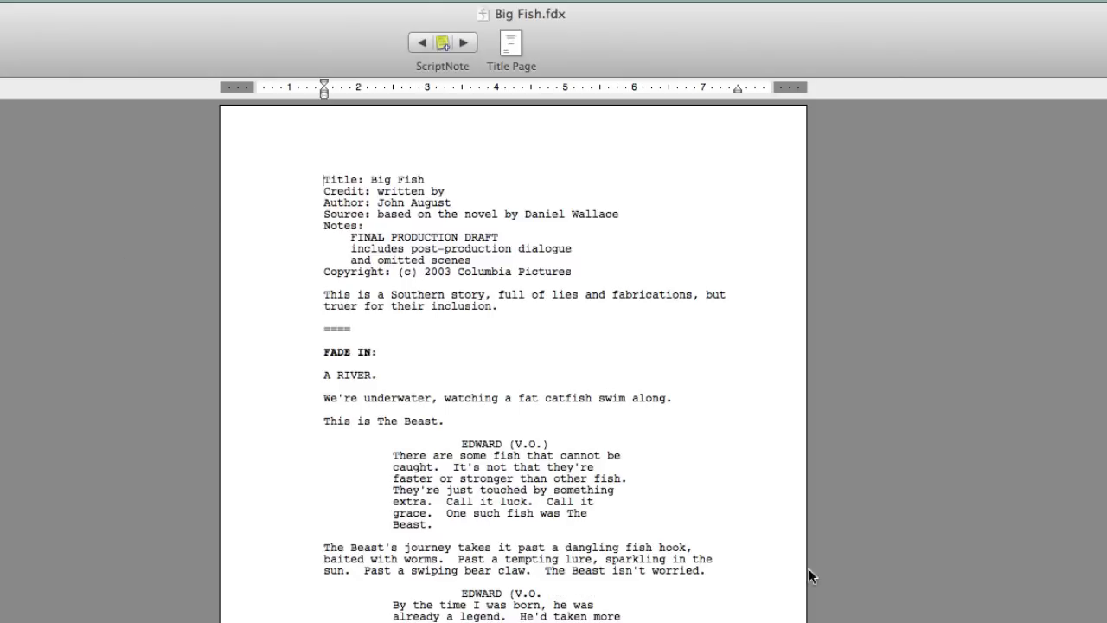
mouse_move(515, 337)
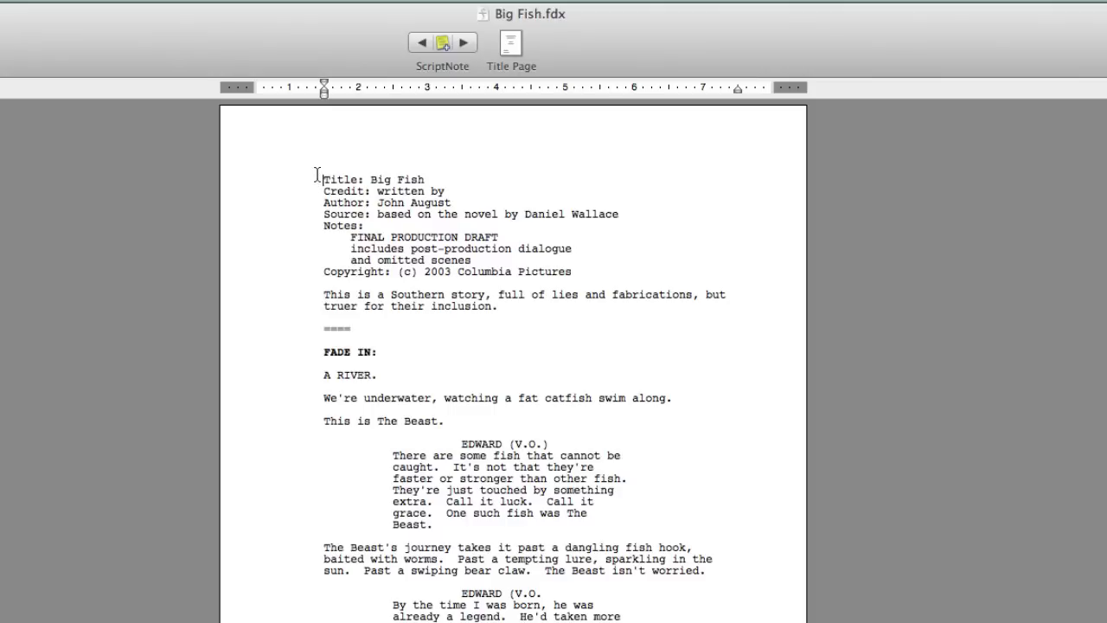
drag(322, 178, 558, 322)
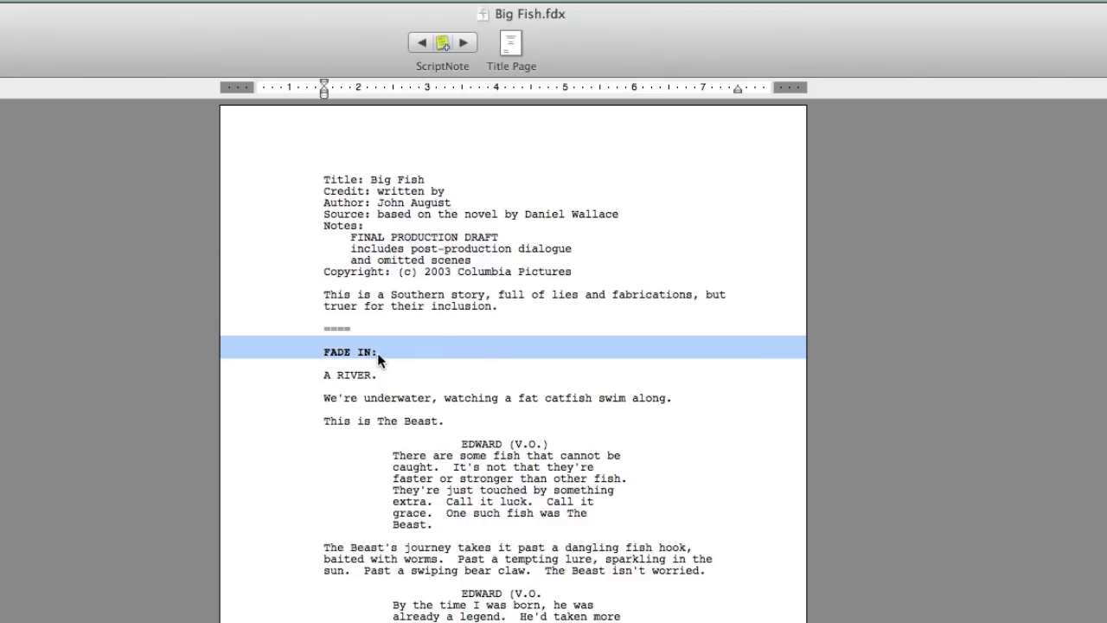
scroll(down, 3)
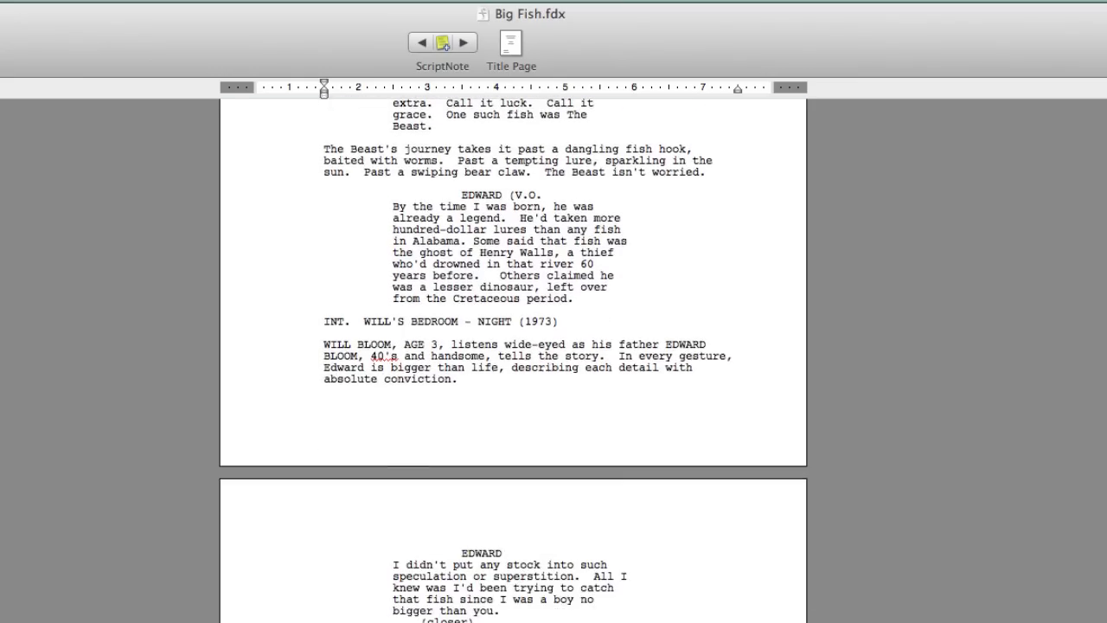
scroll(down, 3)
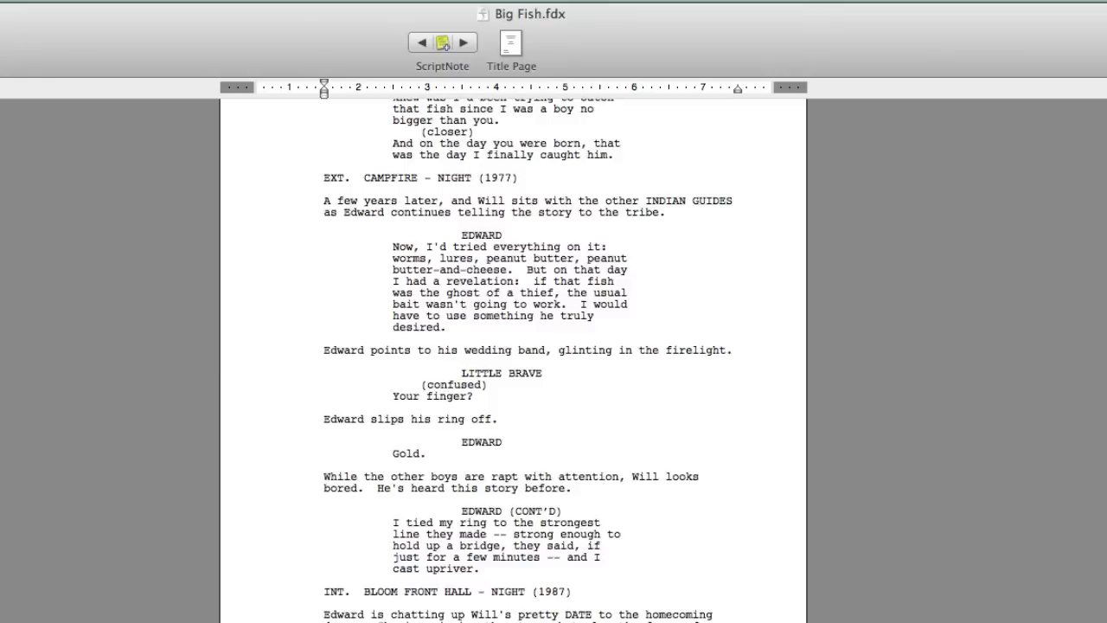
scroll(down, 3)
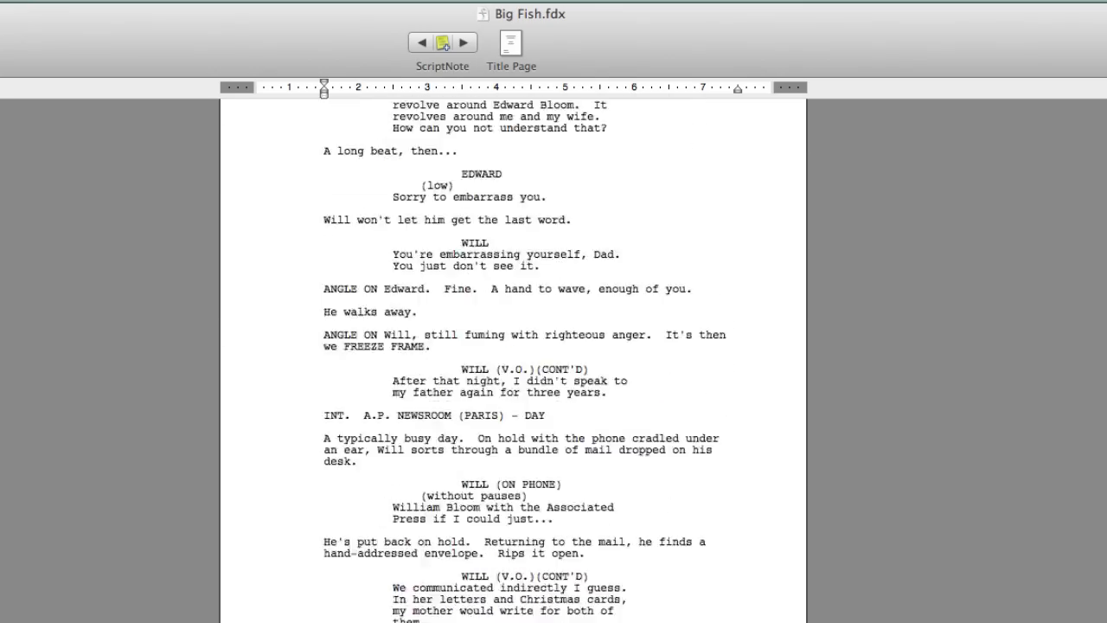
scroll(down, 3)
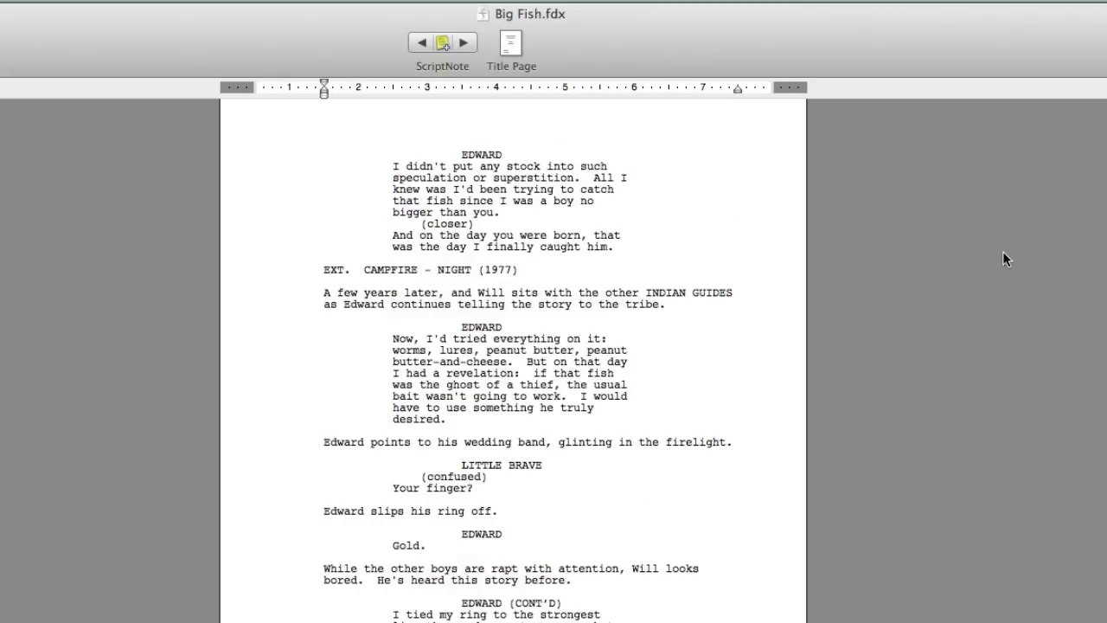
mouse_move(822, 304)
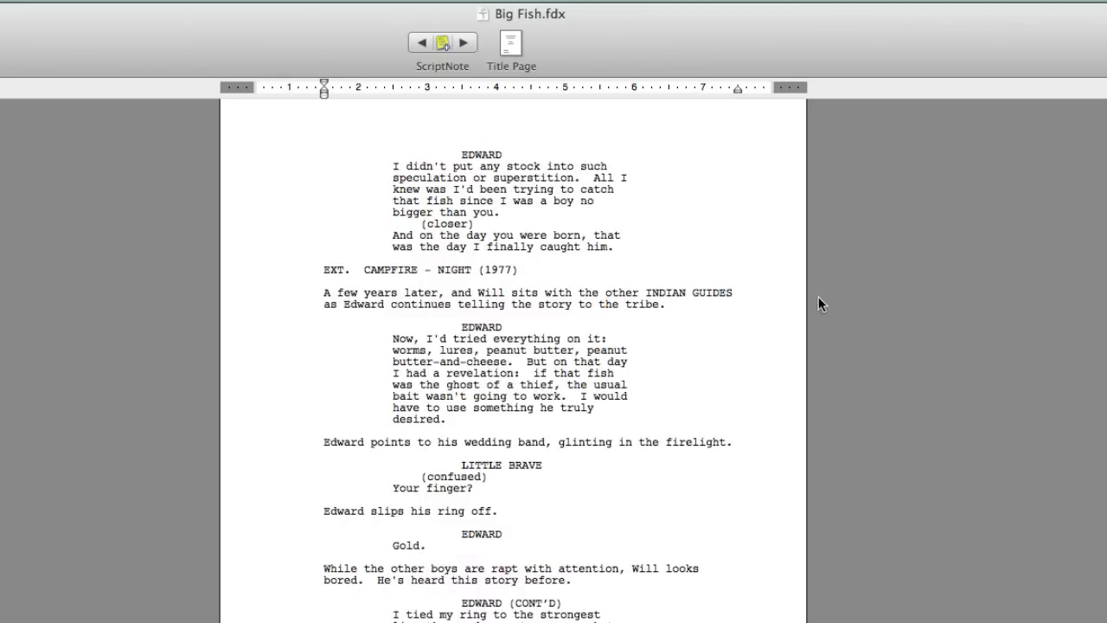